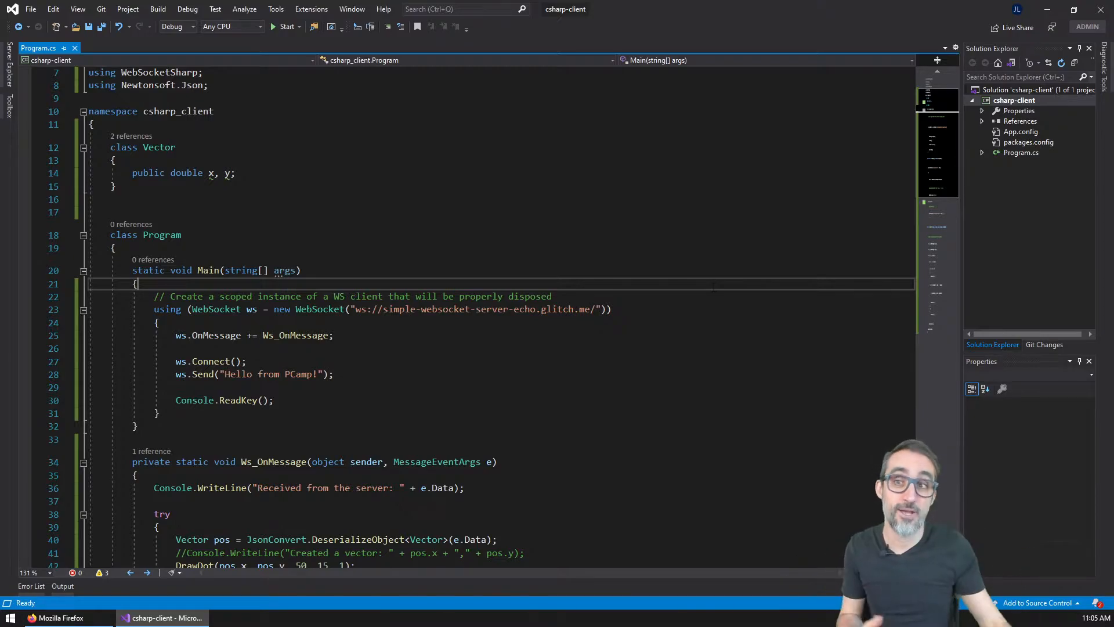
# Run csharp_client under the debugger so the console prints the echoed 'Hello from PCamp!'
pyautogui.click(287, 27)
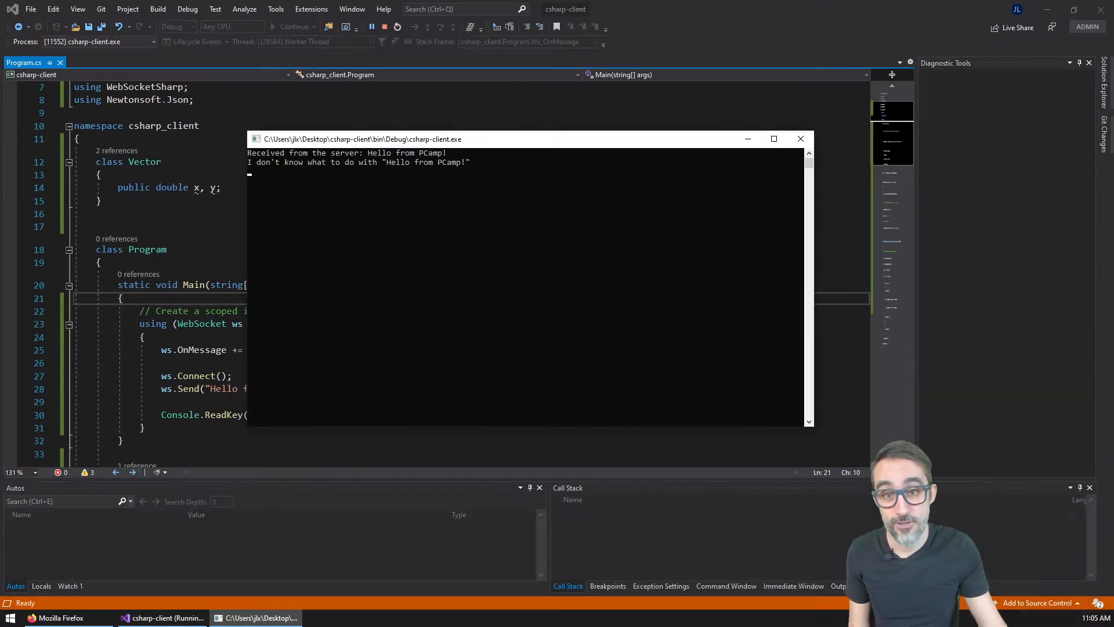